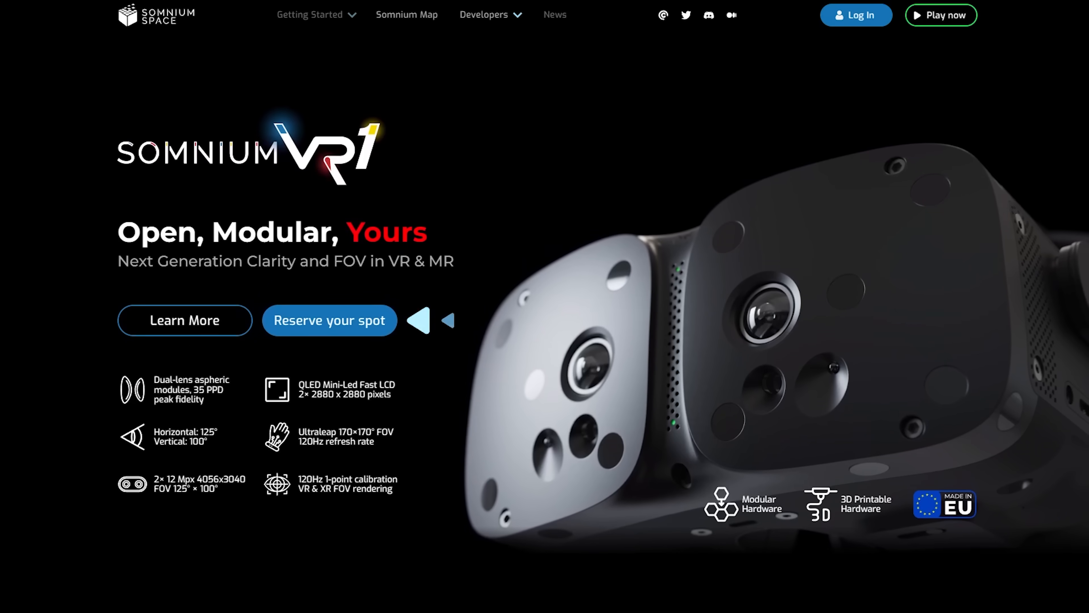
- Scroll the VR1 product page from the hero banner through the features to Connect and Modify
{"action": "scroll", "scroll_direction": "down", "scroll_amount": 3}
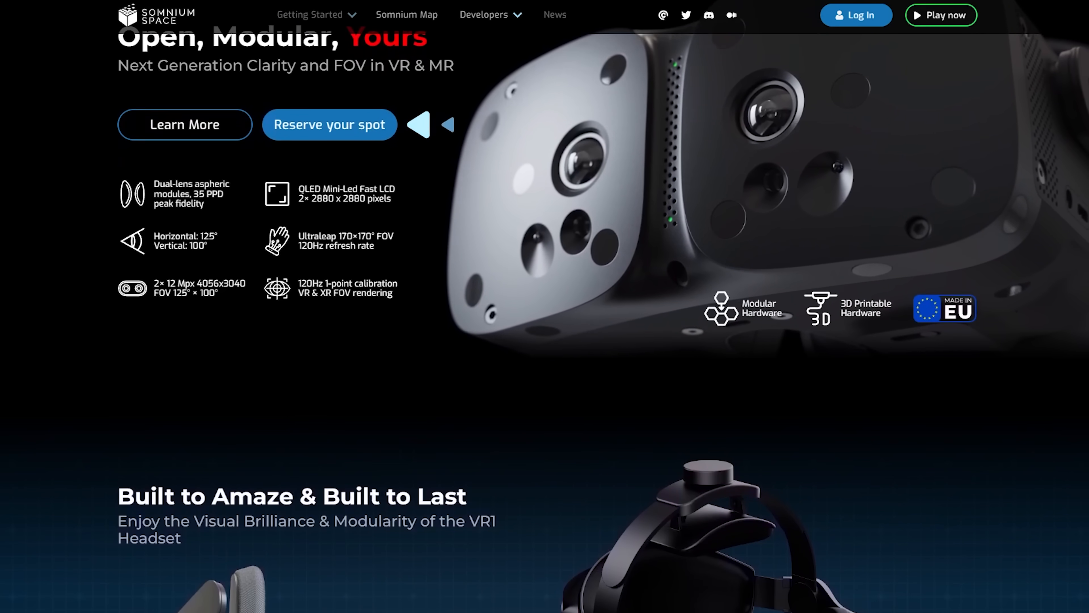
{"action": "scroll", "scroll_direction": "down", "scroll_amount": 3}
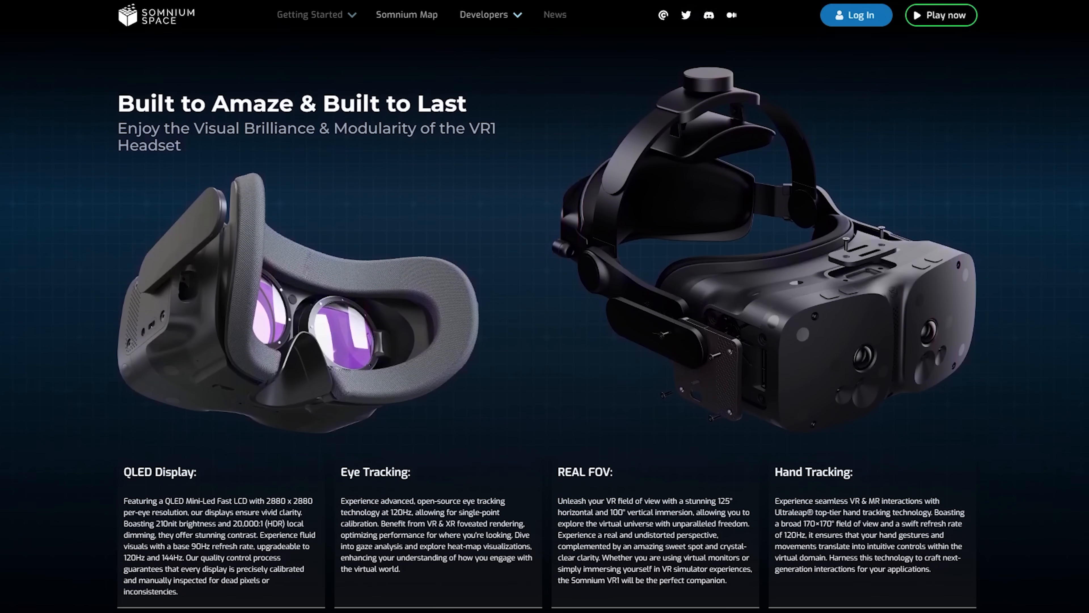
{"action": "scroll", "scroll_direction": "down", "scroll_amount": 3}
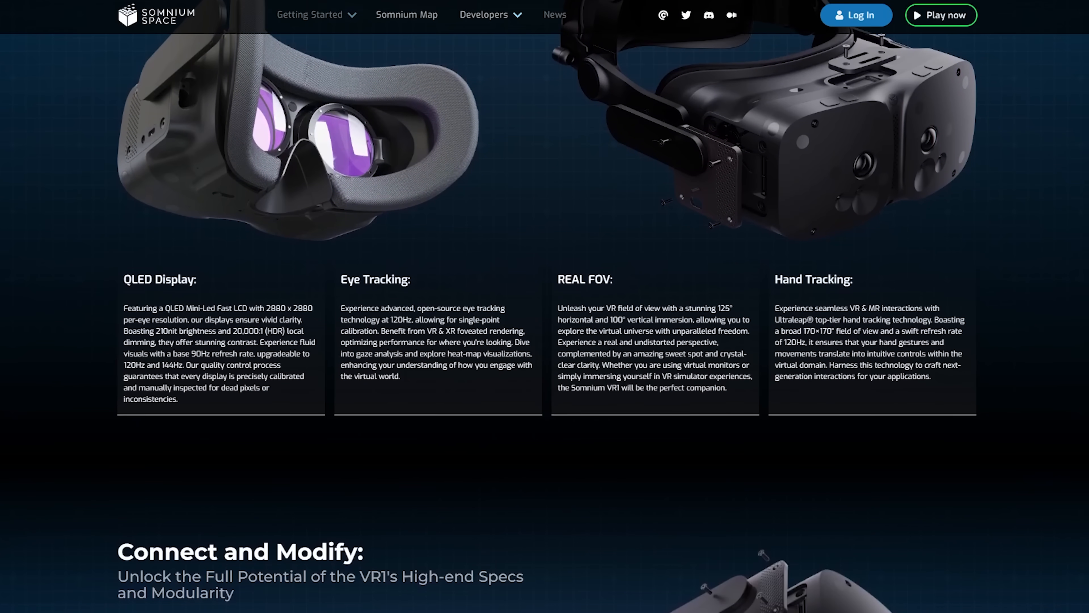
{"action": "scroll", "scroll_direction": "down", "scroll_amount": 3}
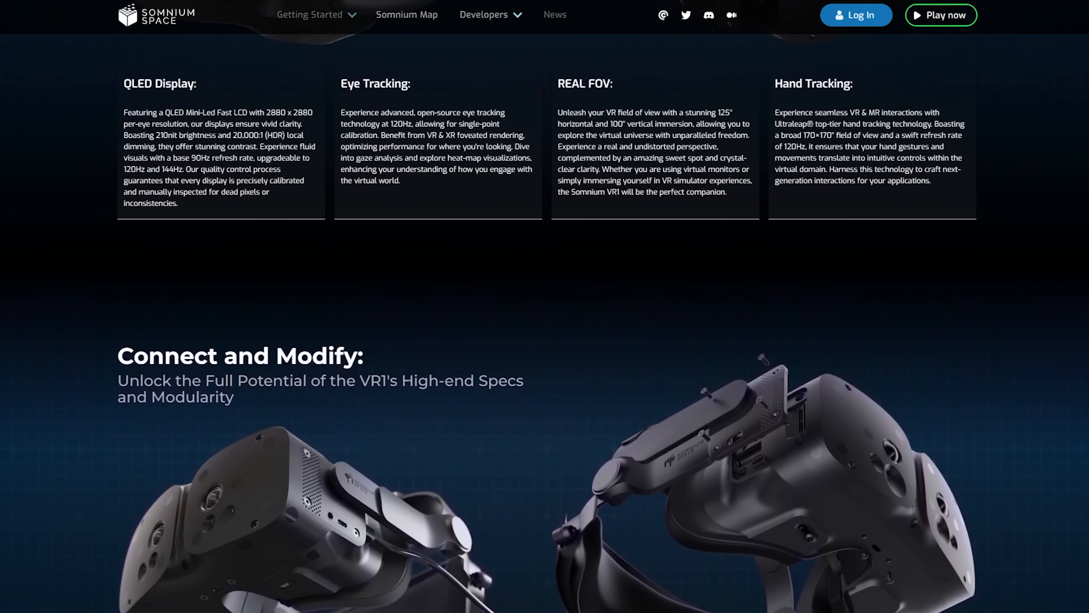
{"action": "scroll", "scroll_direction": "down", "scroll_amount": 3}
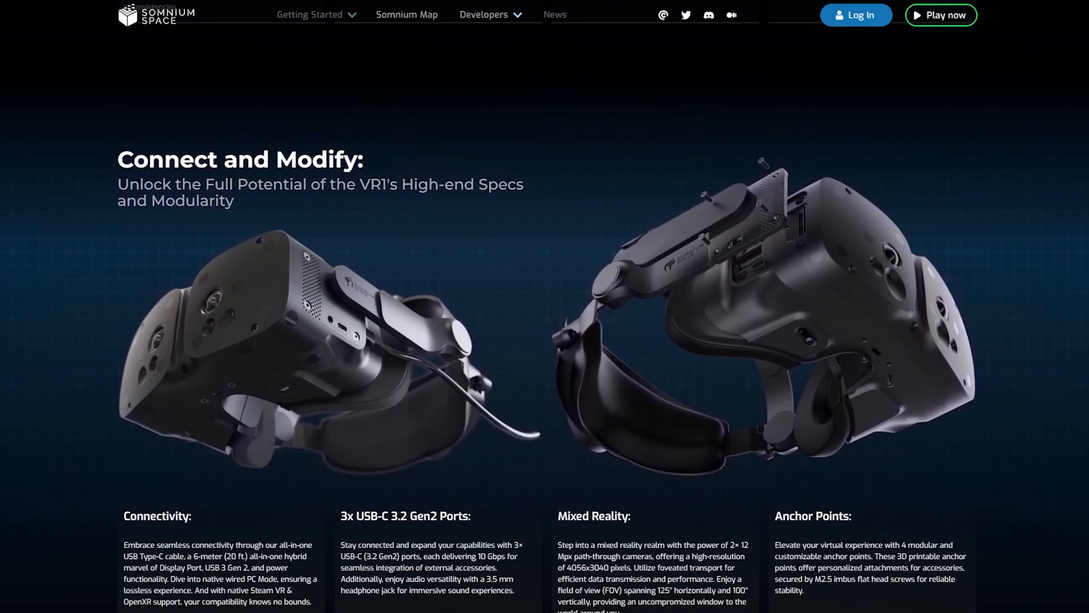
{"action": "scroll", "scroll_direction": "down", "scroll_amount": 3}
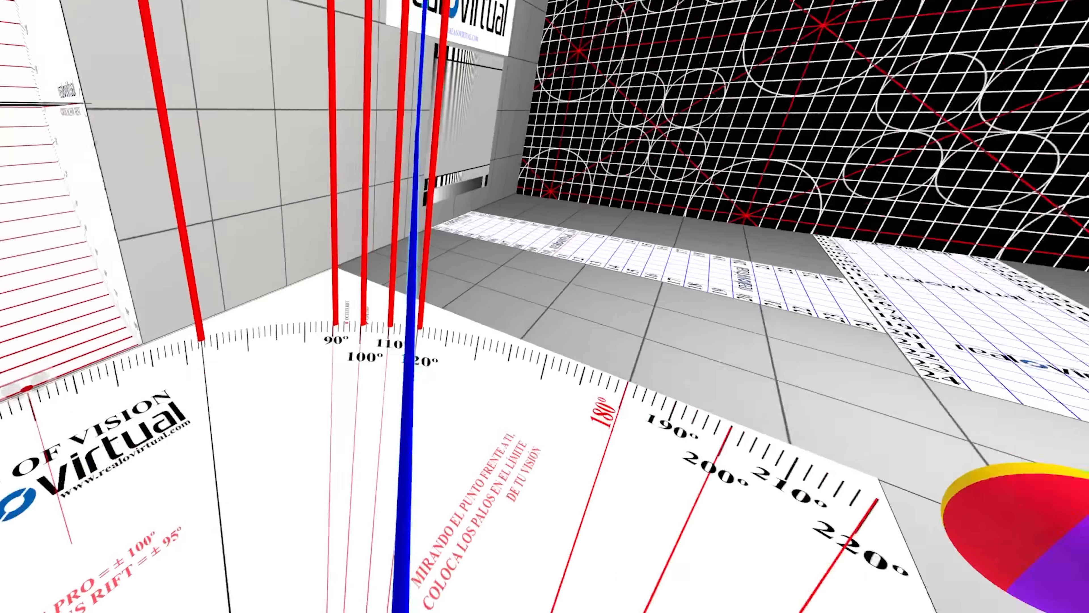
{"action": "mouse_move", "coordinate": [545, 306]}
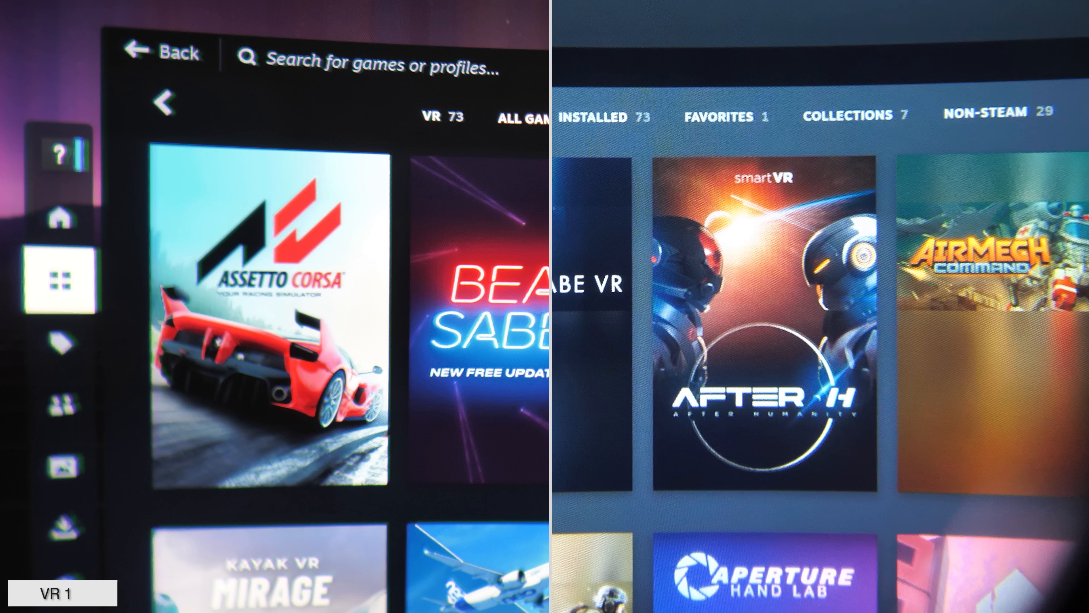
- Filter the SteamVR library to Installed games, listing Assetto Corsa, Beat Saber and Half-Life 2
{"action": "left_click", "coordinate": [471, 115]}
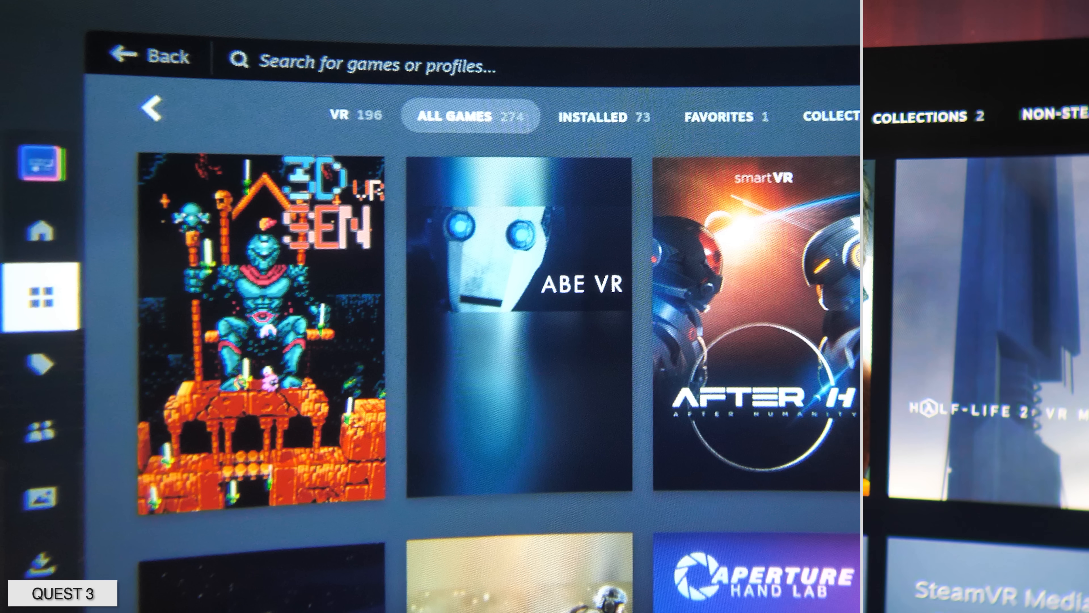
{"action": "left_click", "coordinate": [669, 120]}
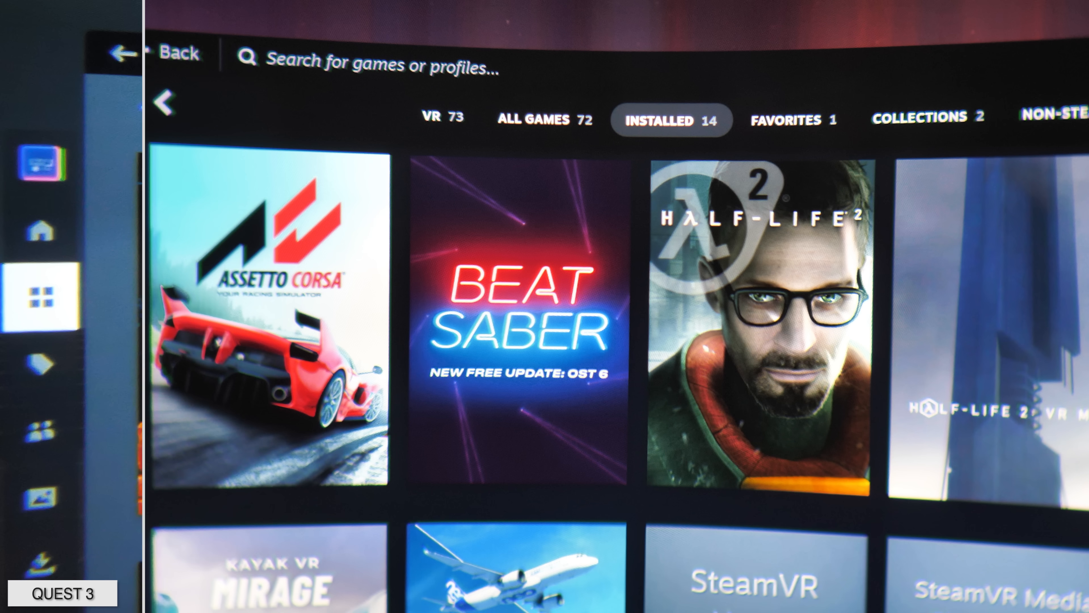